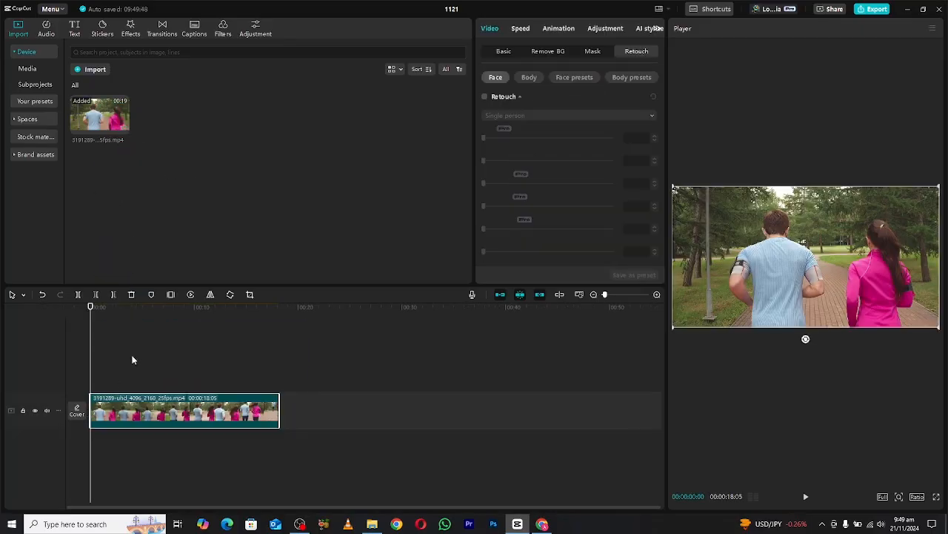
- Check the Standard speed slider for the running clip, then show the Curve speed presets
left_click(522, 29)
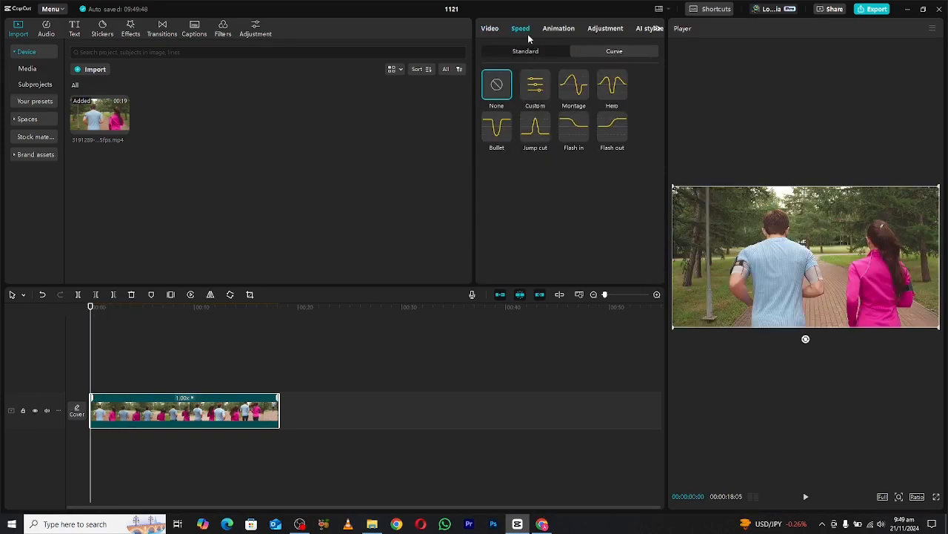
left_click(525, 50)
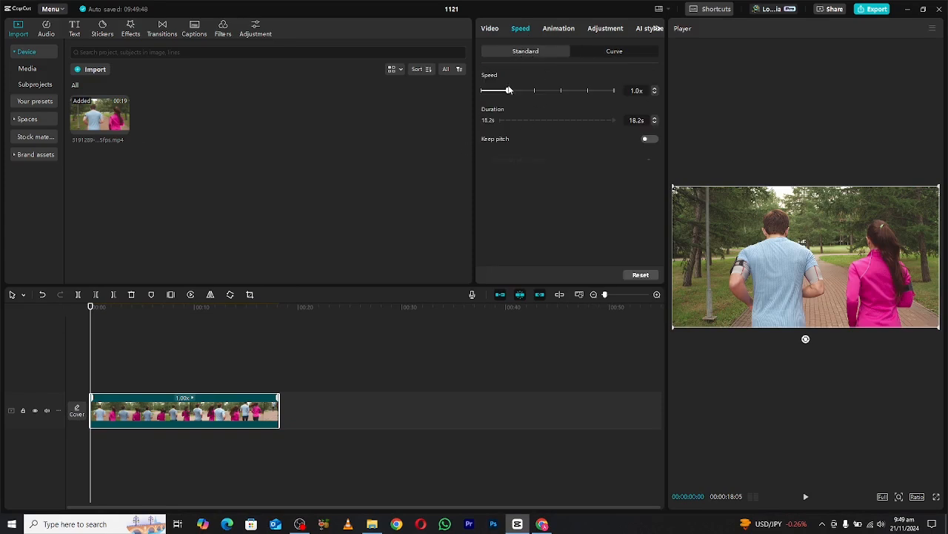
left_click_drag(510, 91, 537, 91)
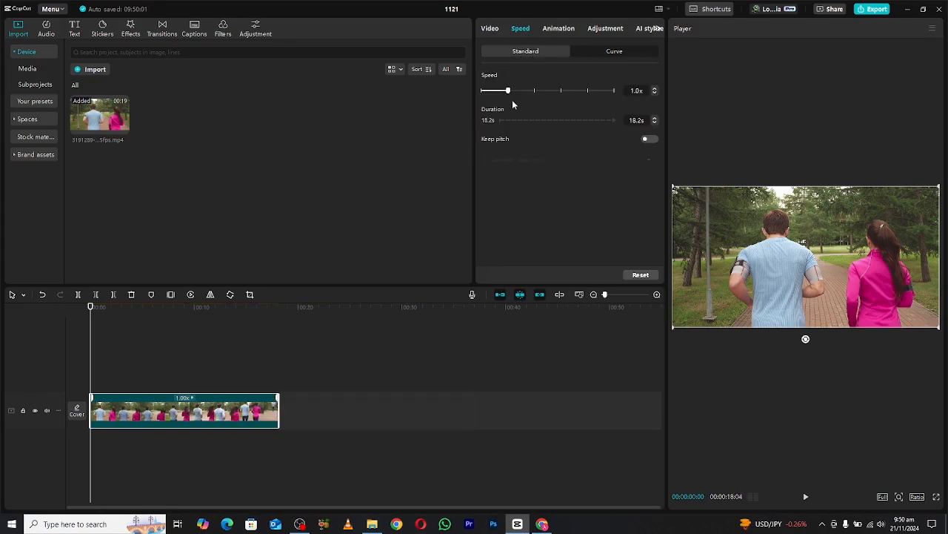
left_click(614, 50)
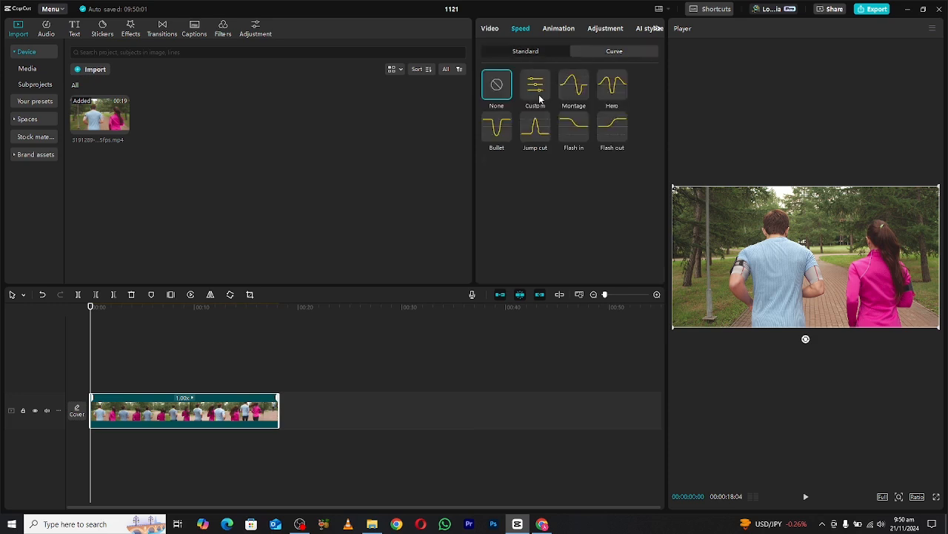
- Shape a Custom speed curve that slows the start, peaks mid-clip, then slows again
left_click(535, 83)
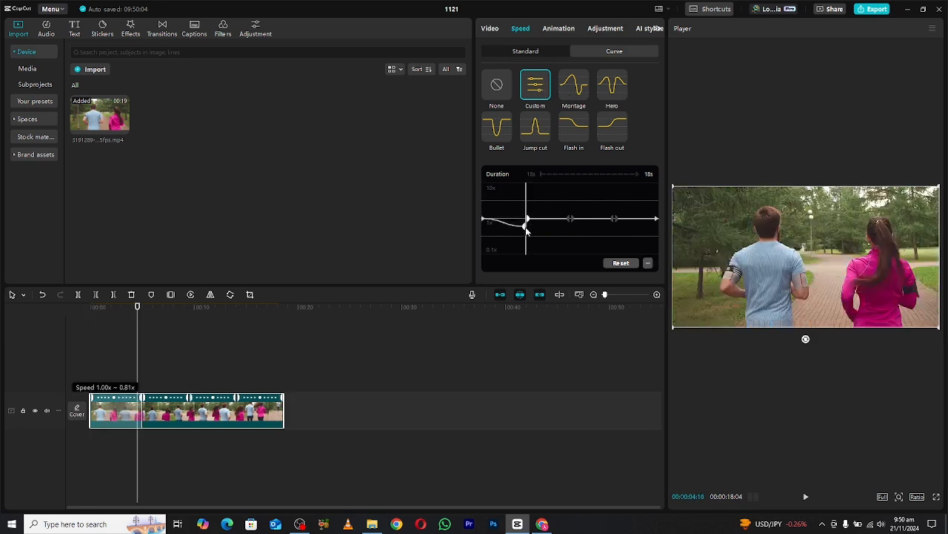
left_click_drag(526, 225, 526, 237)
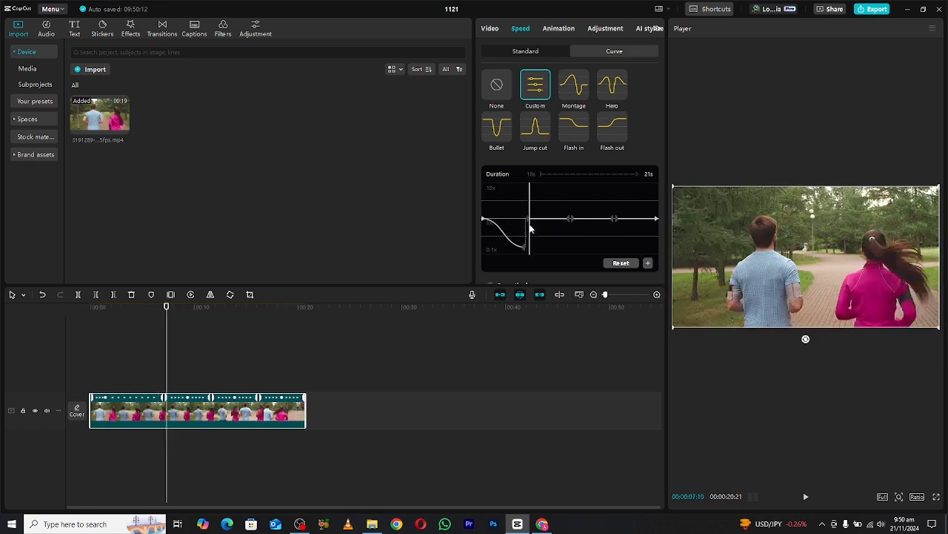
left_click_drag(528, 218, 528, 246)
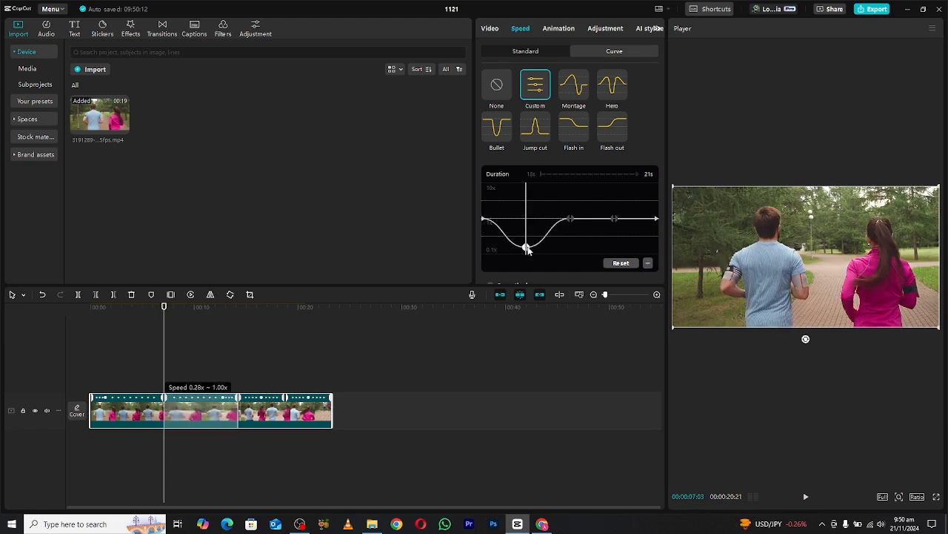
left_click_drag(570, 218, 564, 185)
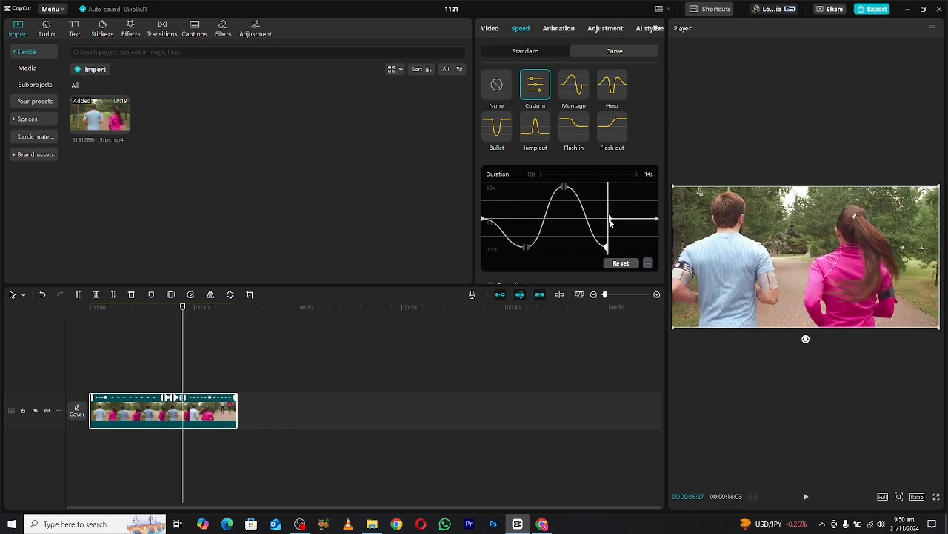
- Preview the Montage and Hero curves, then return to the Custom curve
left_click(574, 83)
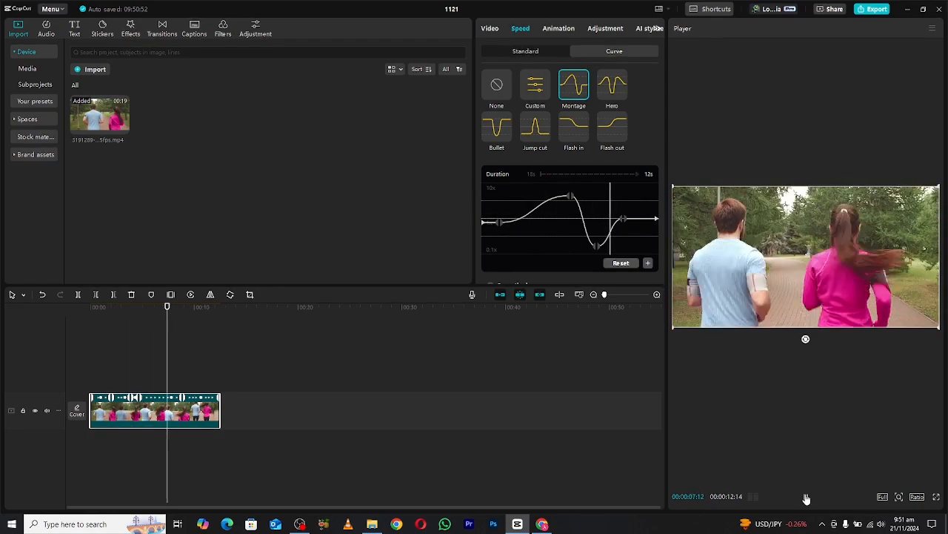
left_click(613, 85)
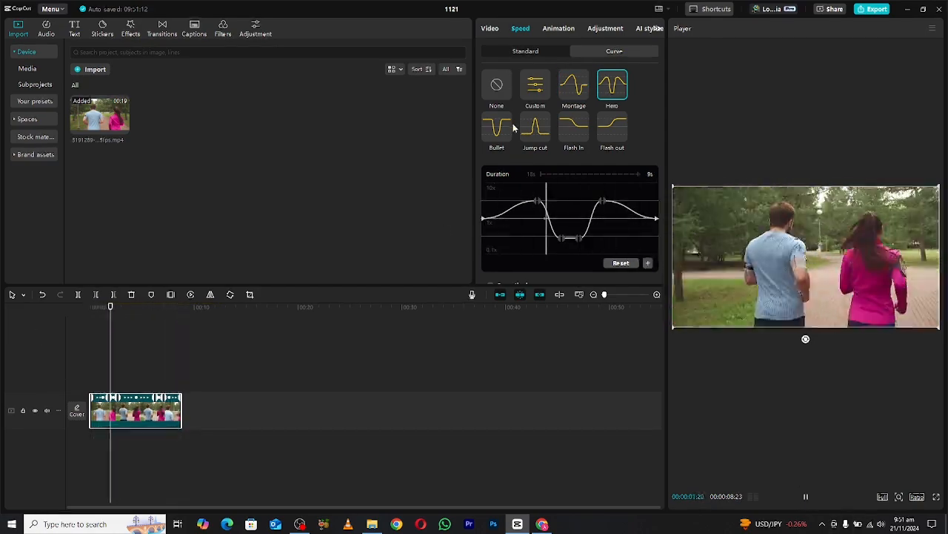
left_click(612, 84)
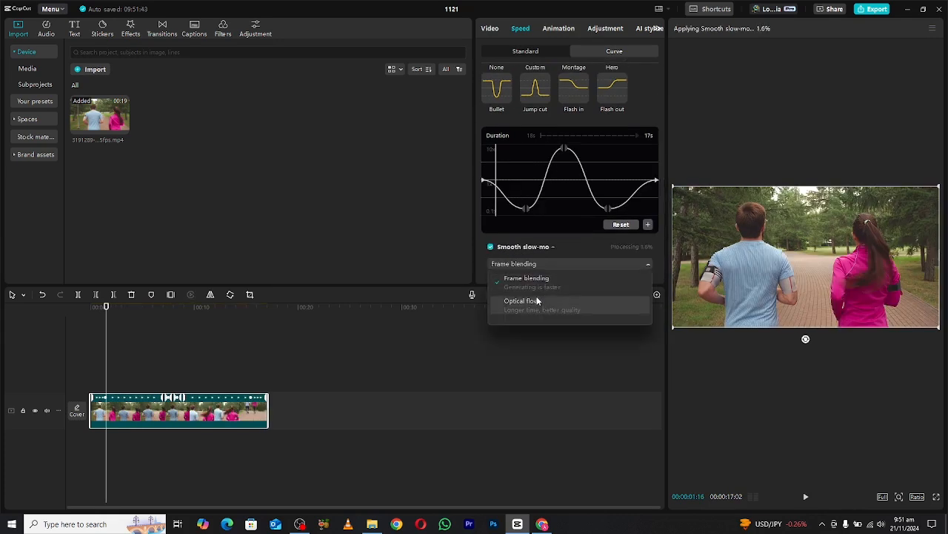
- Set Smooth slow-mo to Optical flow and pause the preview
left_click(526, 301)
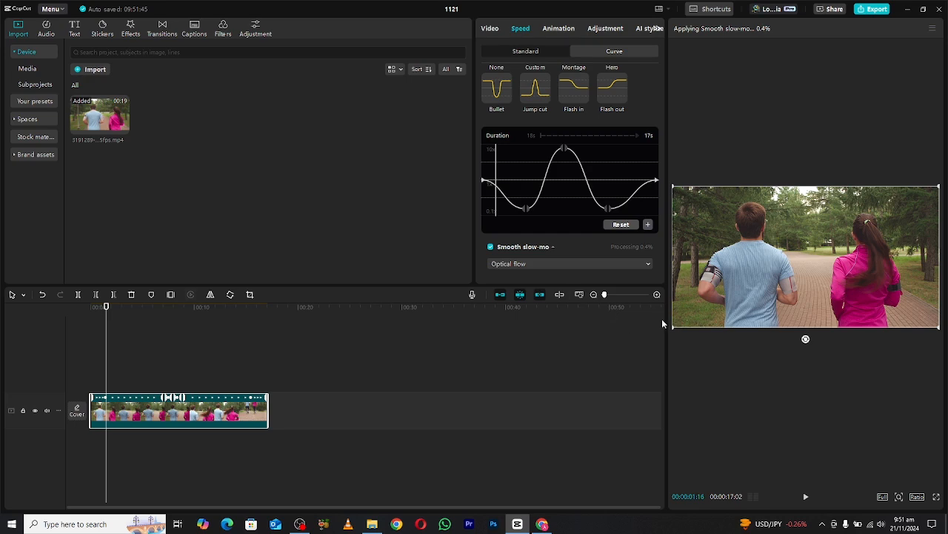
left_click(806, 496)
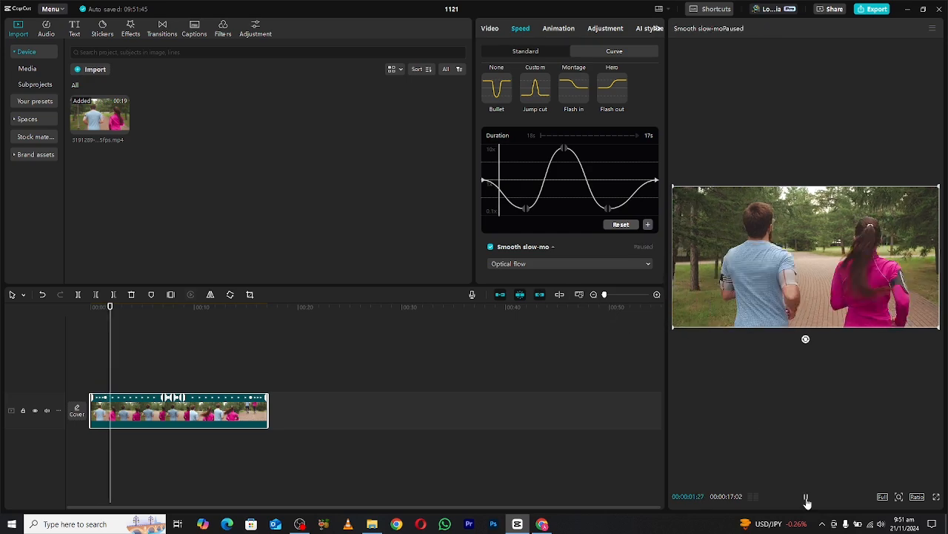